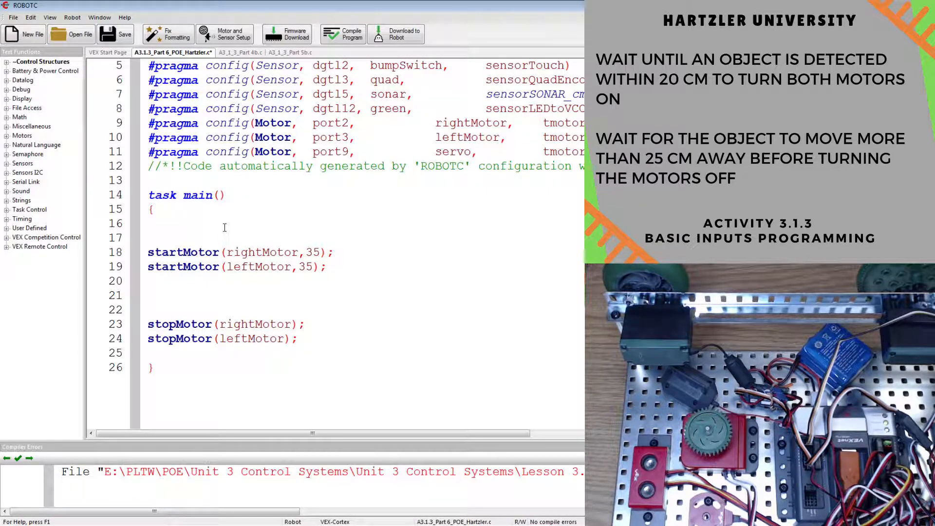
# - Insert untilSonarLessThan(20, sonar) at the top of task main, before the startMotor lines
pyautogui.write('u')
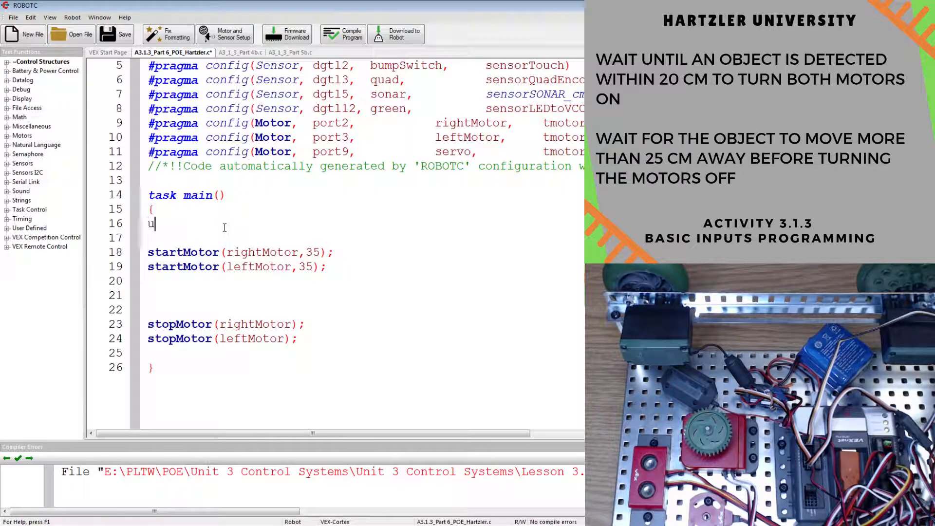
pyautogui.write('ntilSnoar')
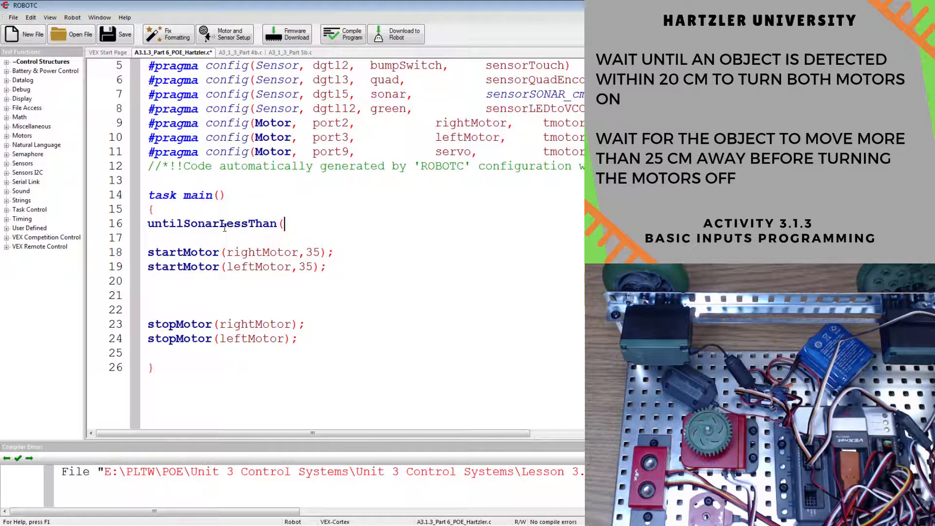
pyautogui.write('20,sonar);')
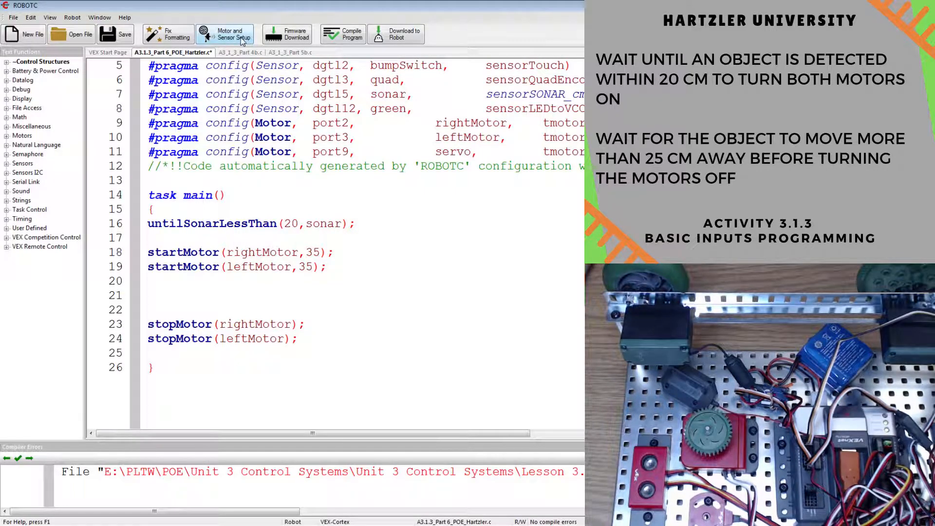
pyautogui.click(225, 34)
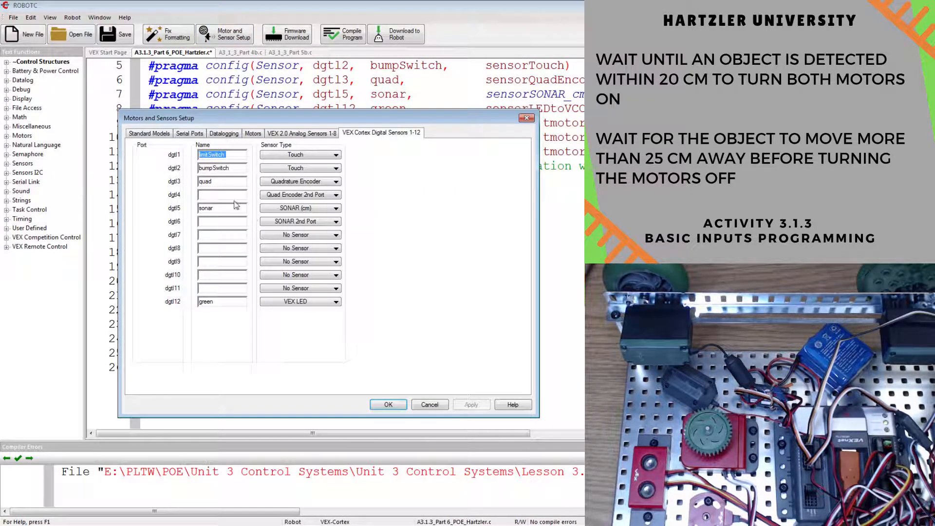
pyautogui.click(221, 208)
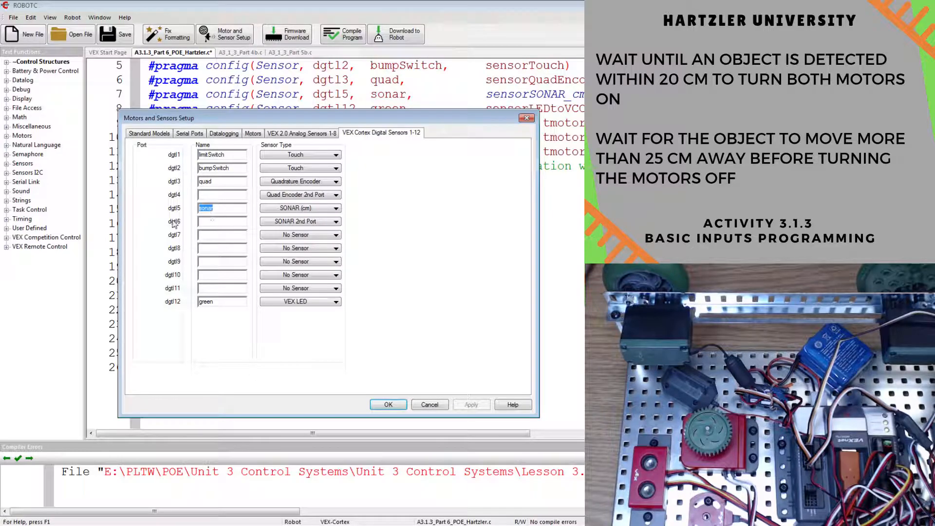
pyautogui.click(300, 208)
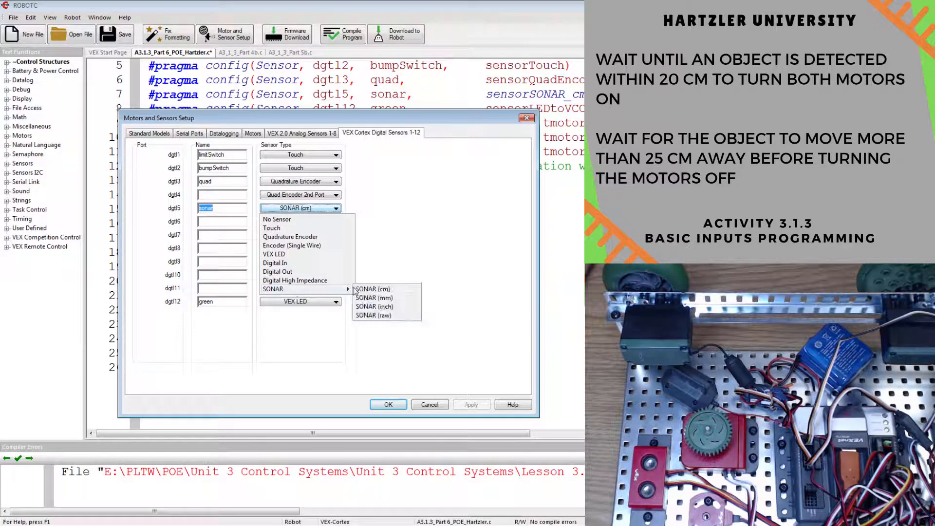
pyautogui.moveTo(376, 306)
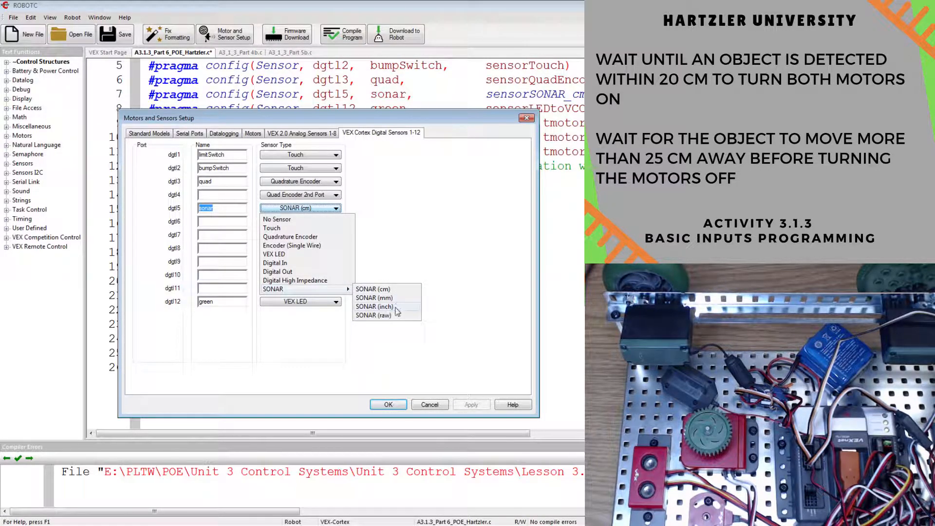
pyautogui.click(372, 289)
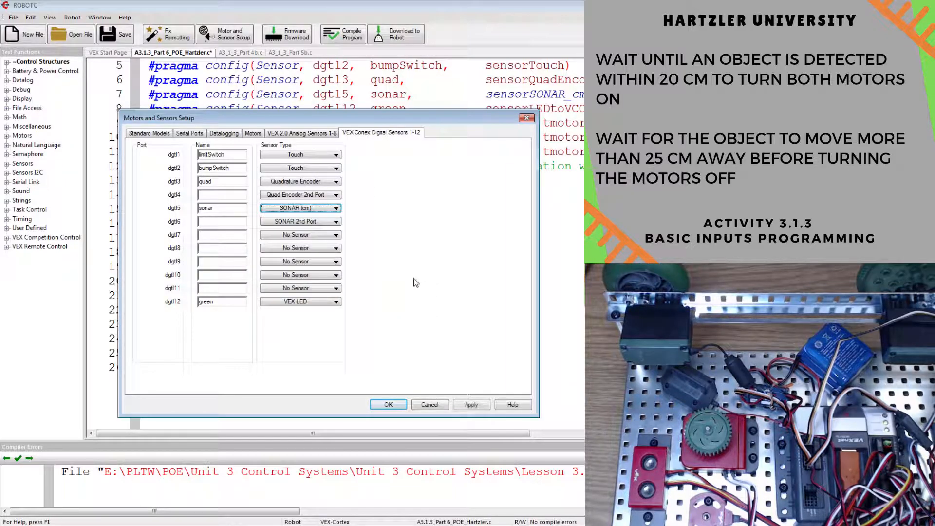
pyautogui.click(388, 404)
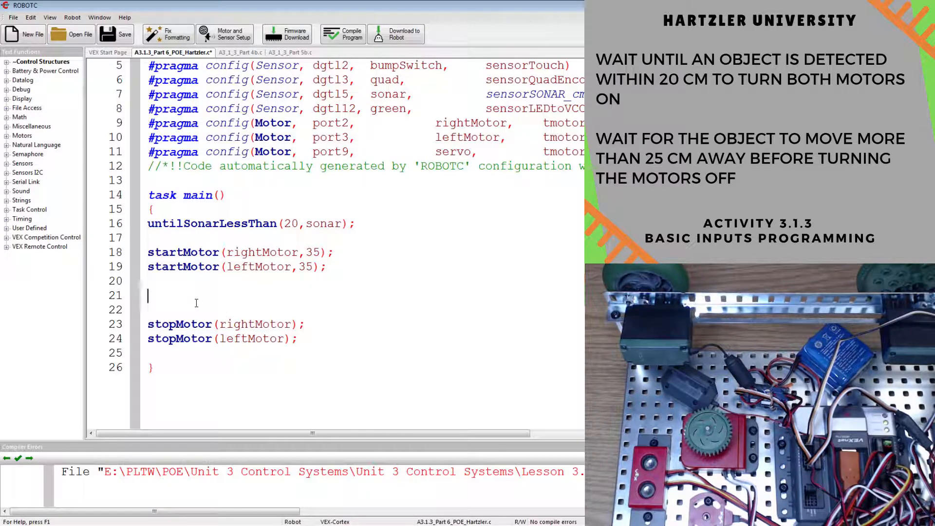
# - Add untilSonarGreaterThan(25,sonar); between the startMotor and stopMotor lines
pyautogui.write('untilSonar')
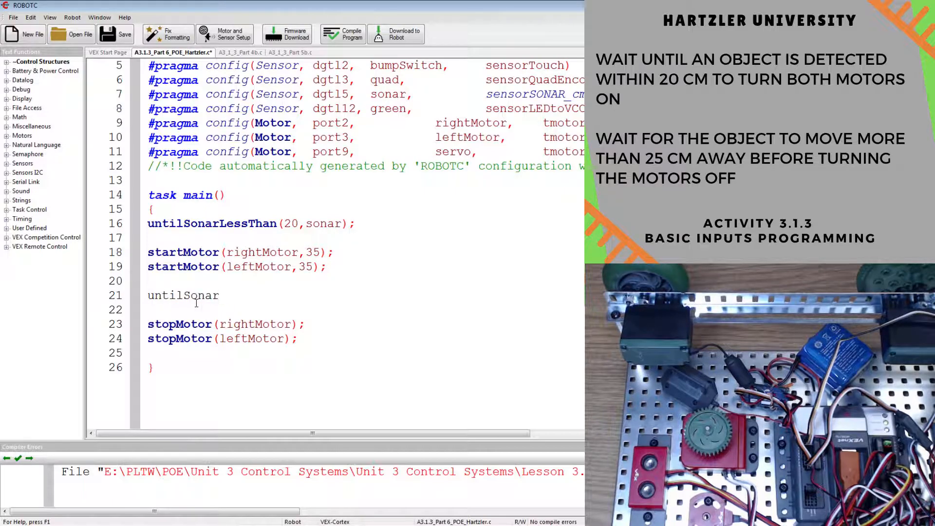
pyautogui.write('GreaterThan')
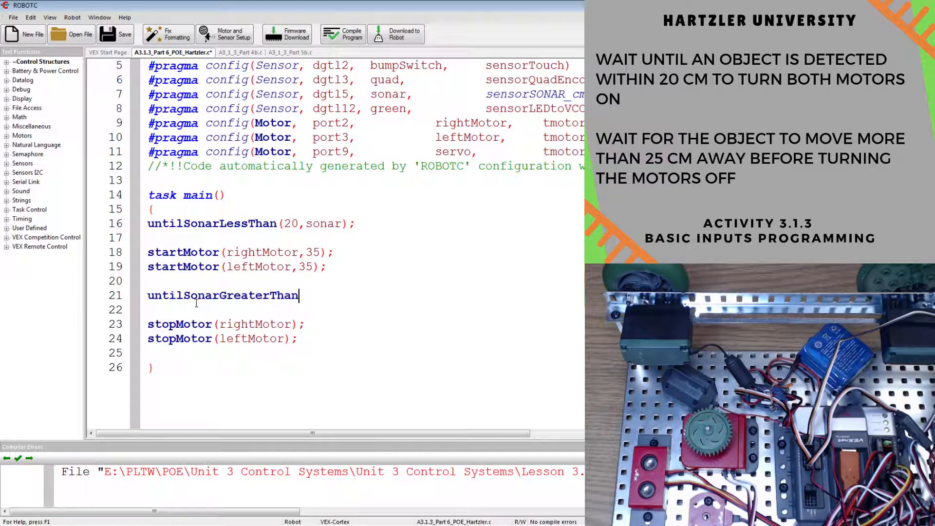
pyautogui.write('(25,')
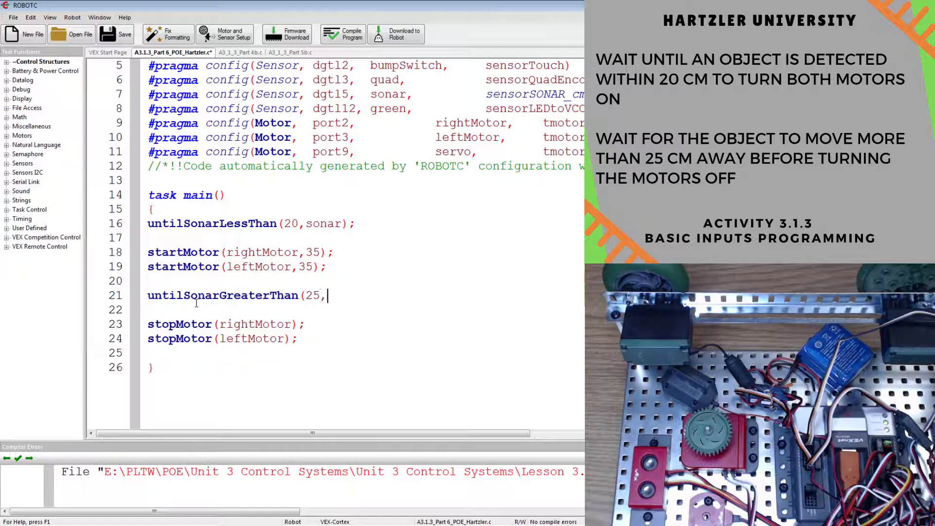
pyautogui.write('sonar);')
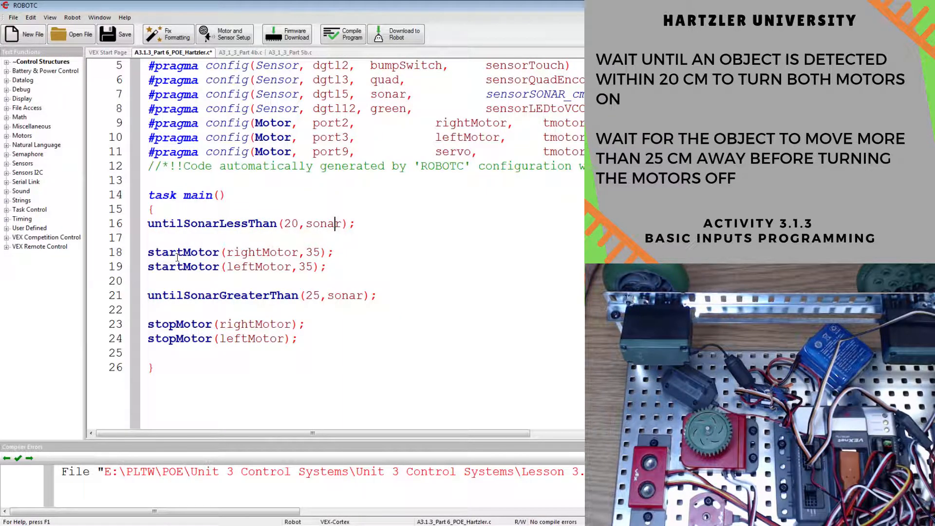
pyautogui.moveTo(220, 223); pyautogui.dragTo(335, 223)
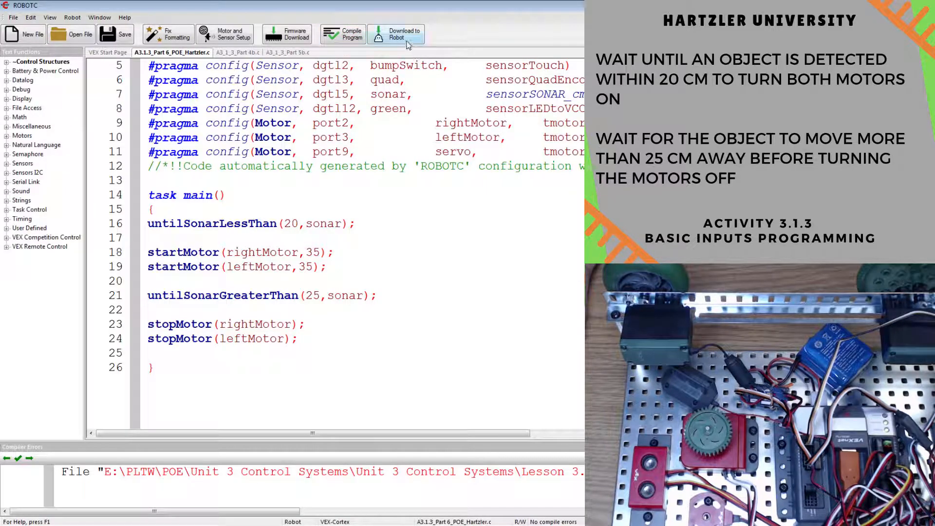
# - Download the program to the robot and inspect the live sensor readings, including sonar distance
pyautogui.click(396, 34)
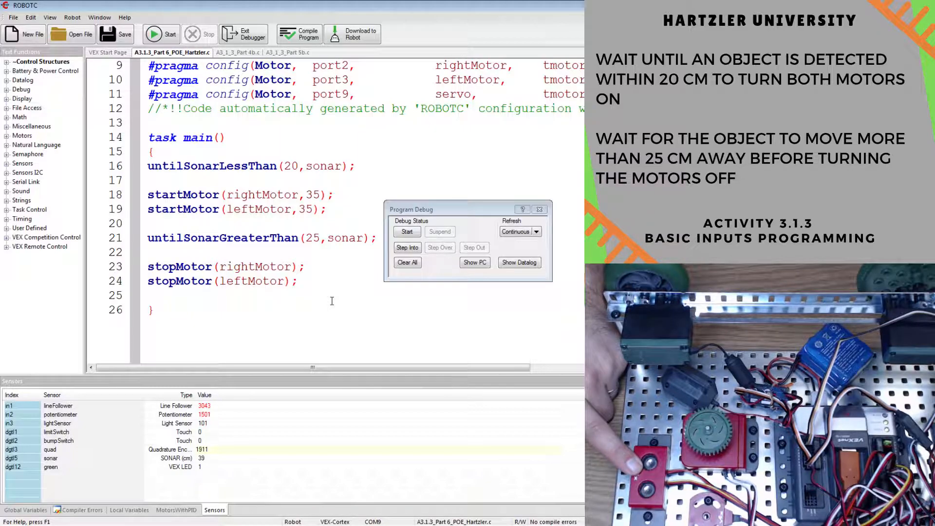
pyautogui.doubleClick(258, 165)
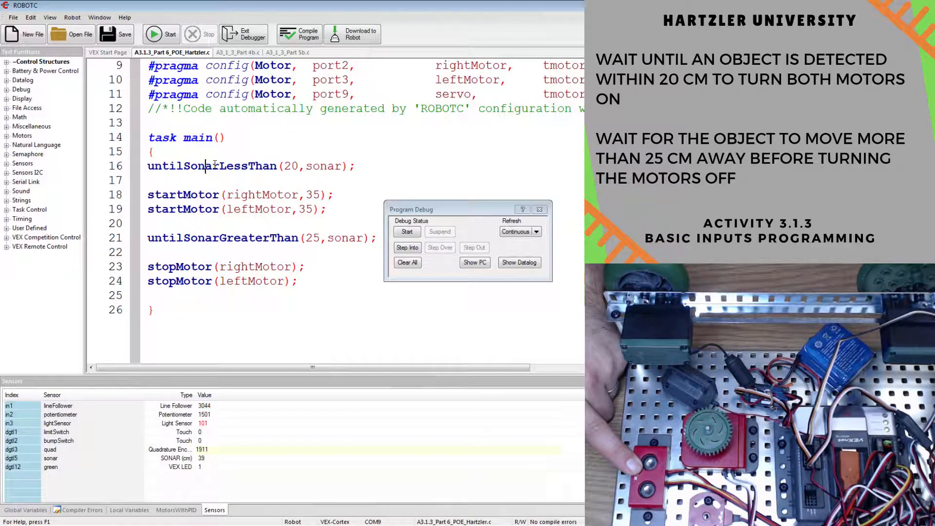
pyautogui.doubleClick(229, 166)
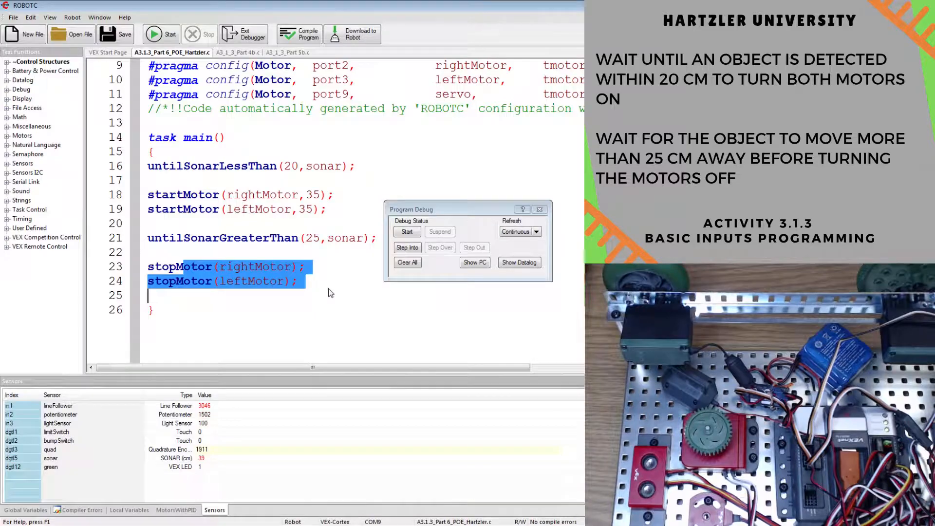
# - Test the sonar start and stop on the robot, stopping and restarting the program, leaving it running
pyautogui.click(348, 277)
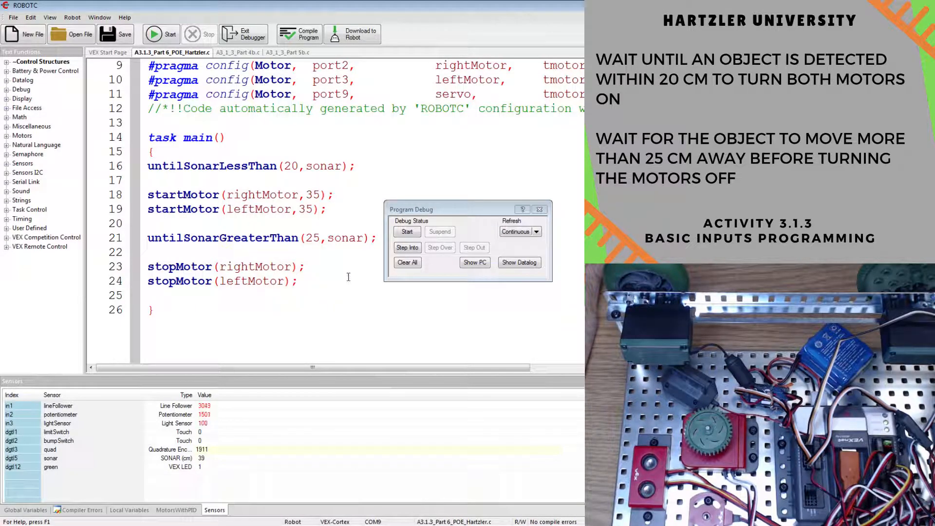
pyautogui.click(407, 232)
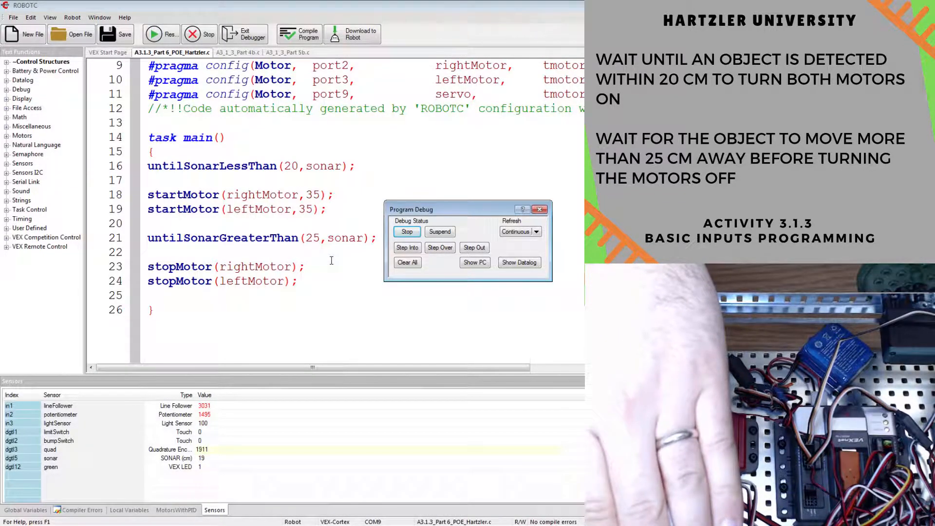
pyautogui.click(406, 231)
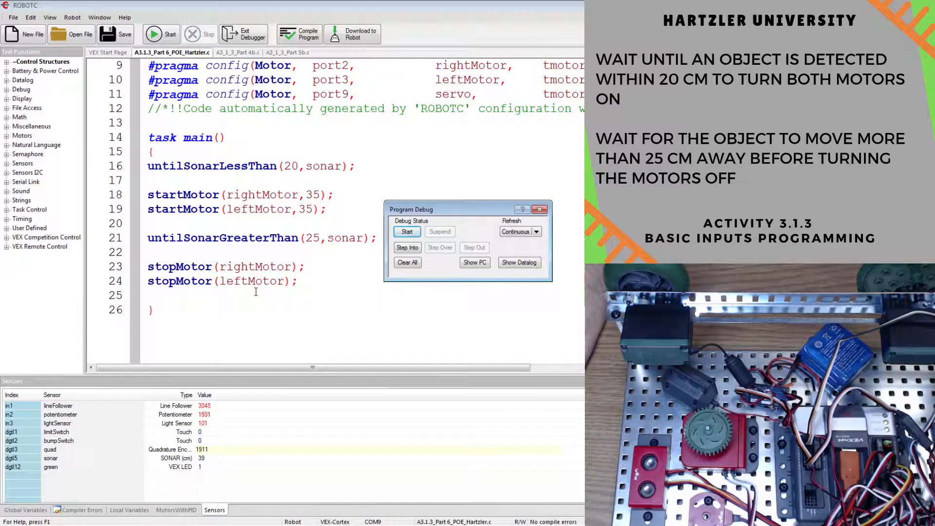
pyautogui.click(408, 231)
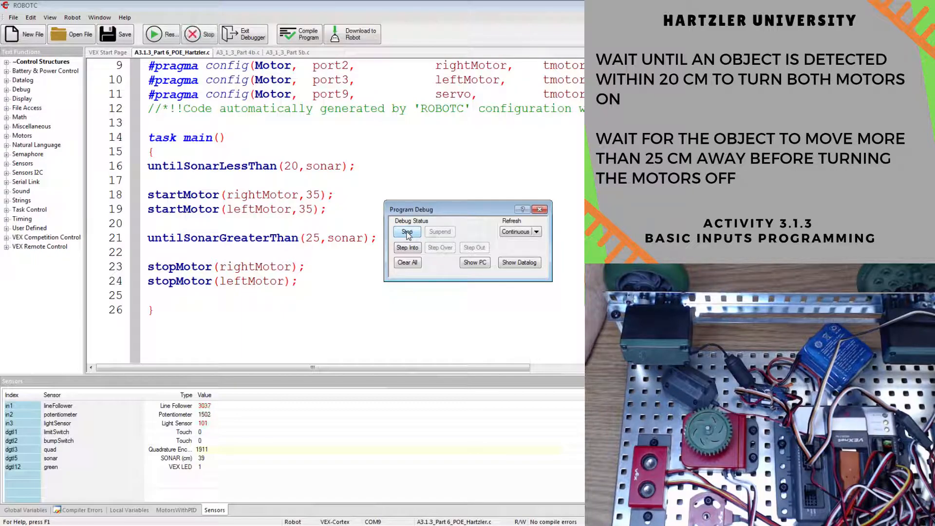
pyautogui.click(407, 231)
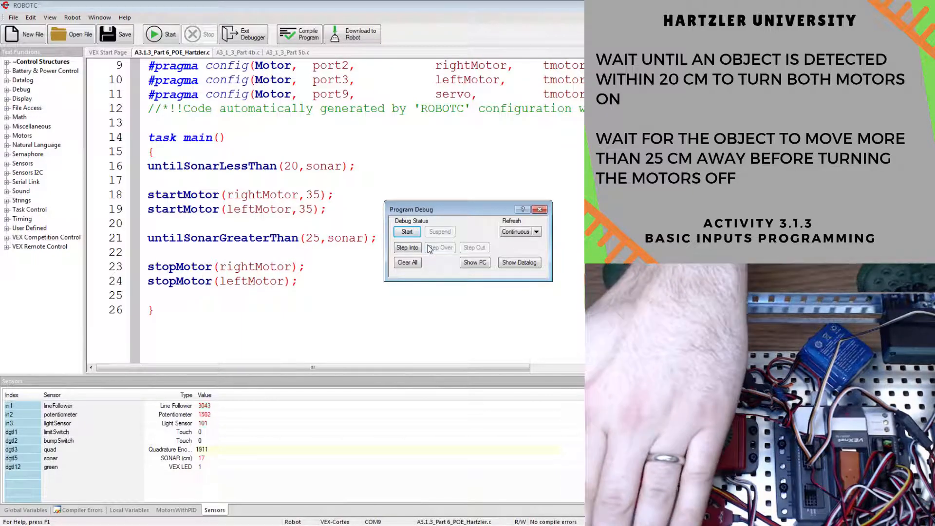
pyautogui.click(407, 231)
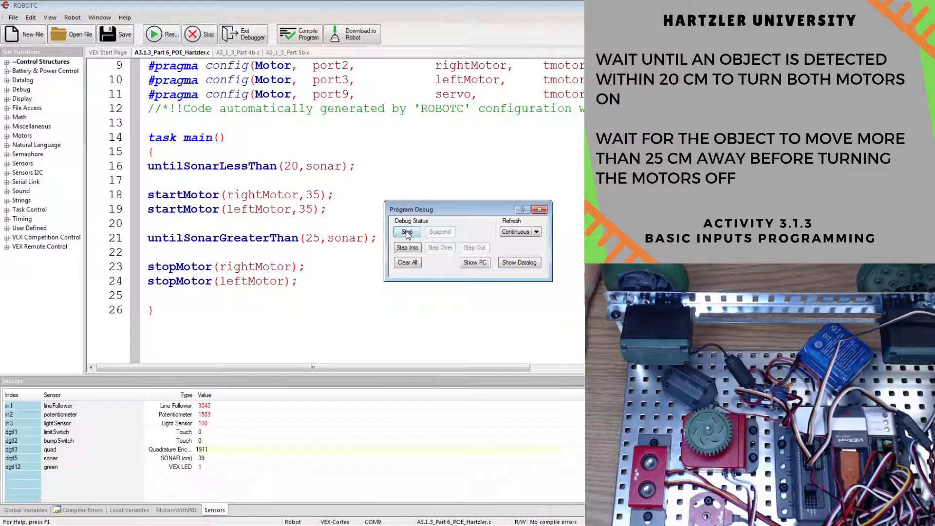